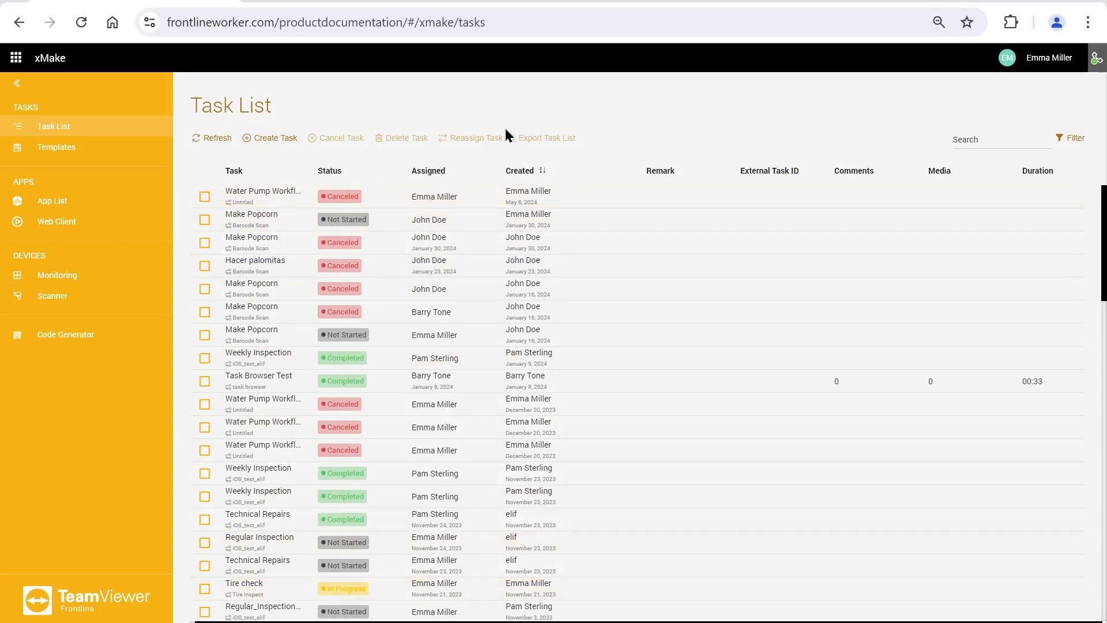
pyautogui.moveTo(338, 179)
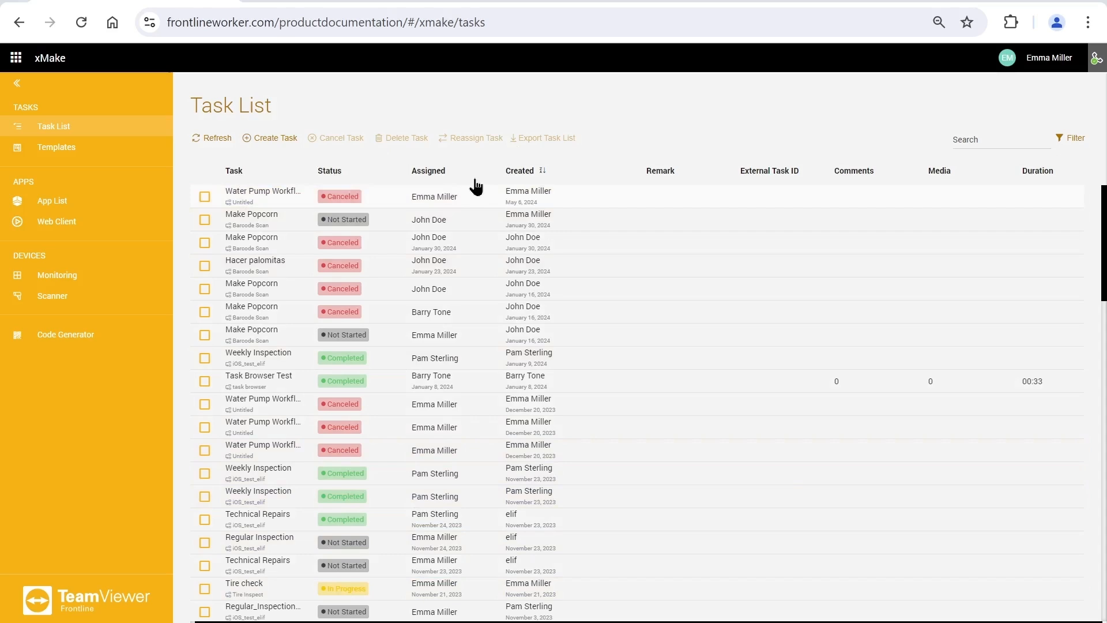
pyautogui.moveTo(671, 203)
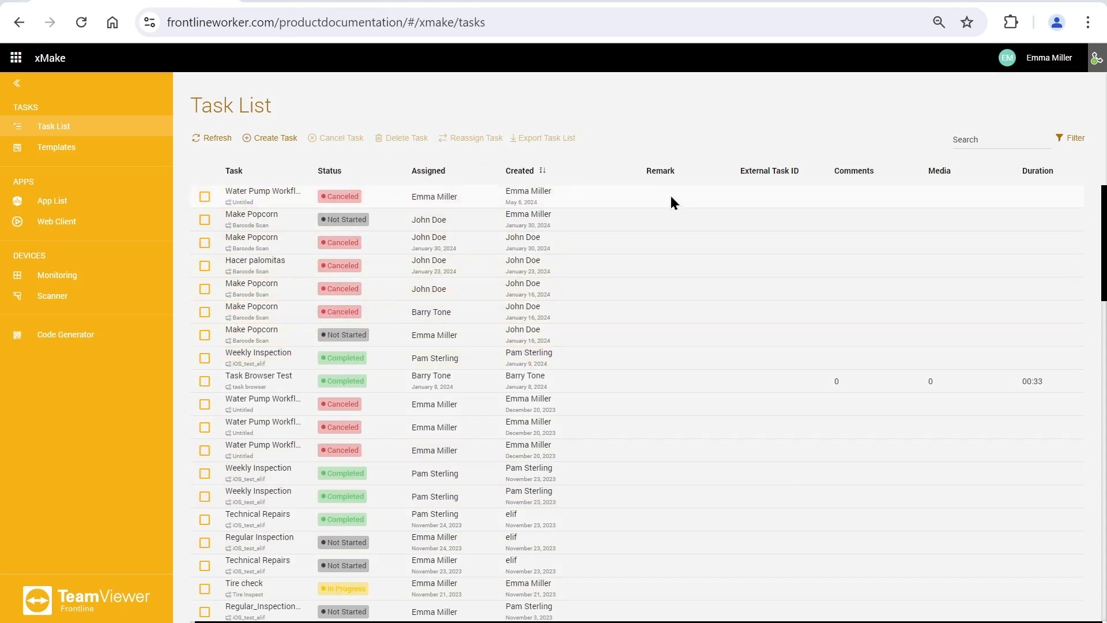
# Step: Start a new task named 'Coffee Machine Inspection' using the 'Machine Inspection - Coffee' workflow
pyautogui.scroll(-3)
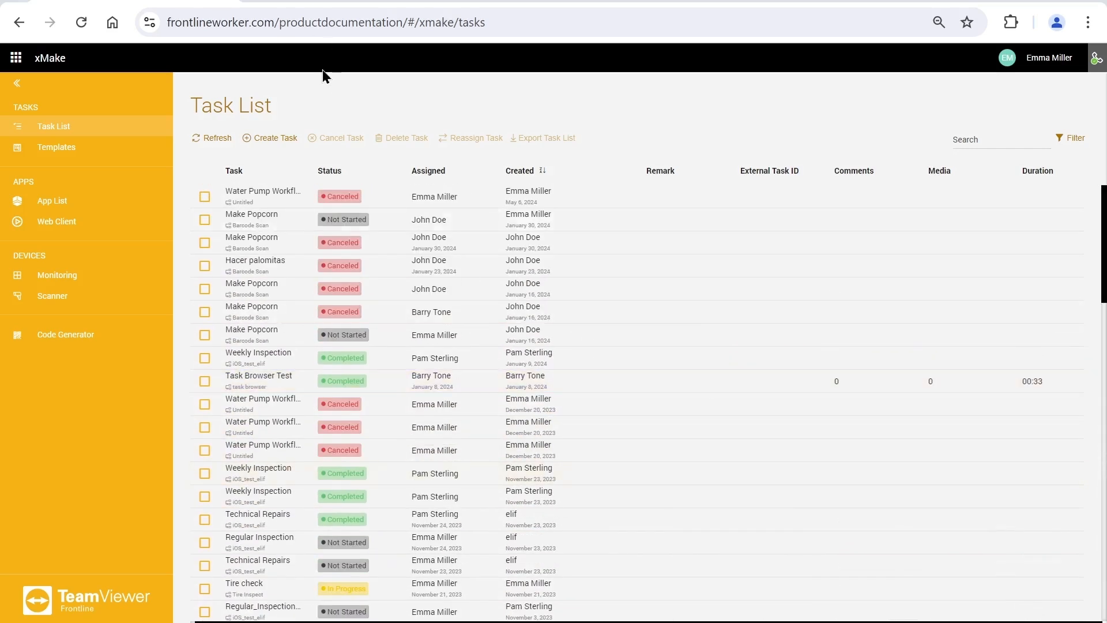
pyautogui.click(274, 137)
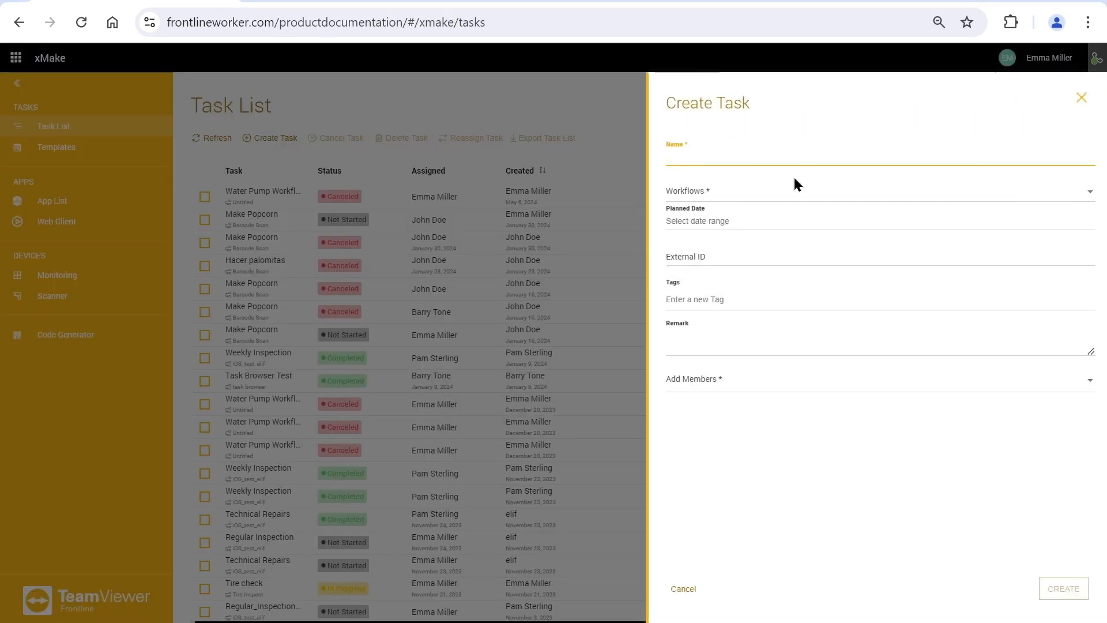
pyautogui.write('Coffee Machine Inspe')
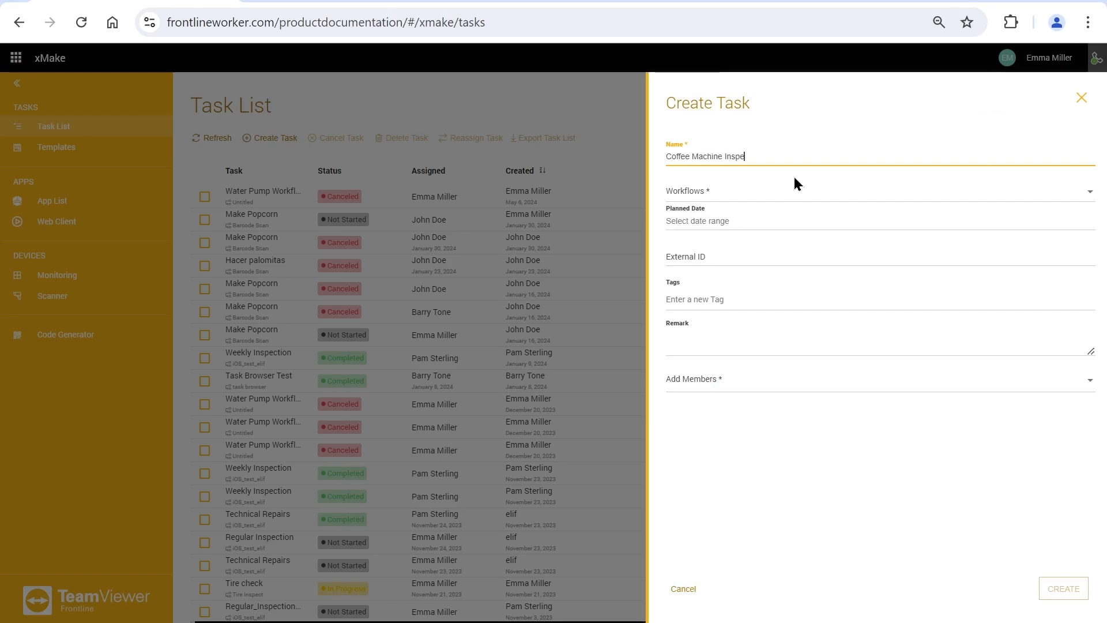
pyautogui.click(875, 191)
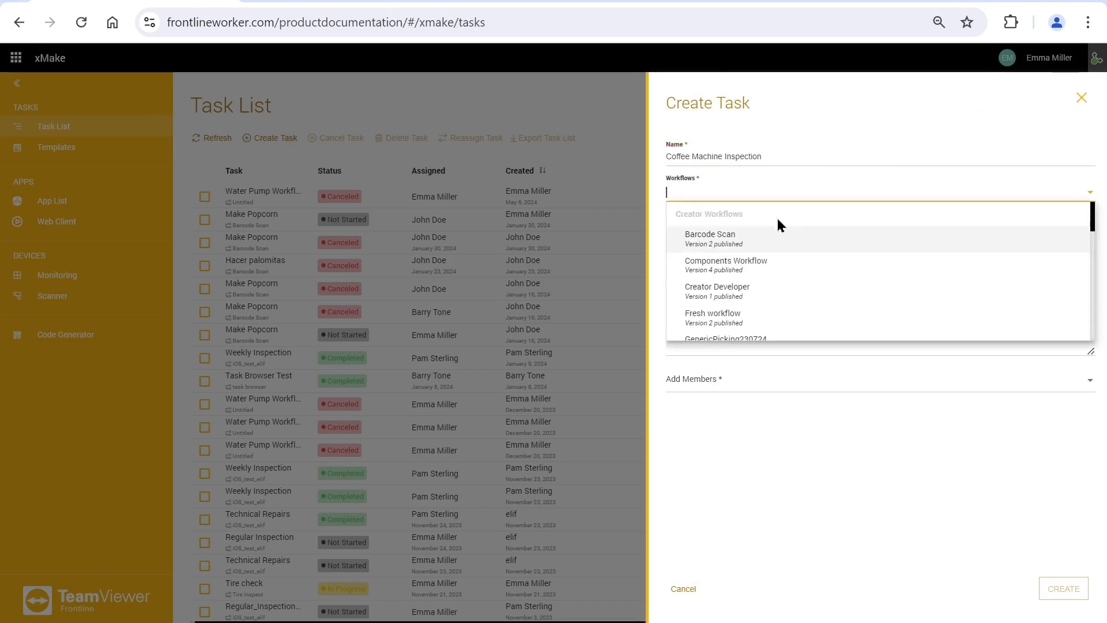
pyautogui.scroll(-3)
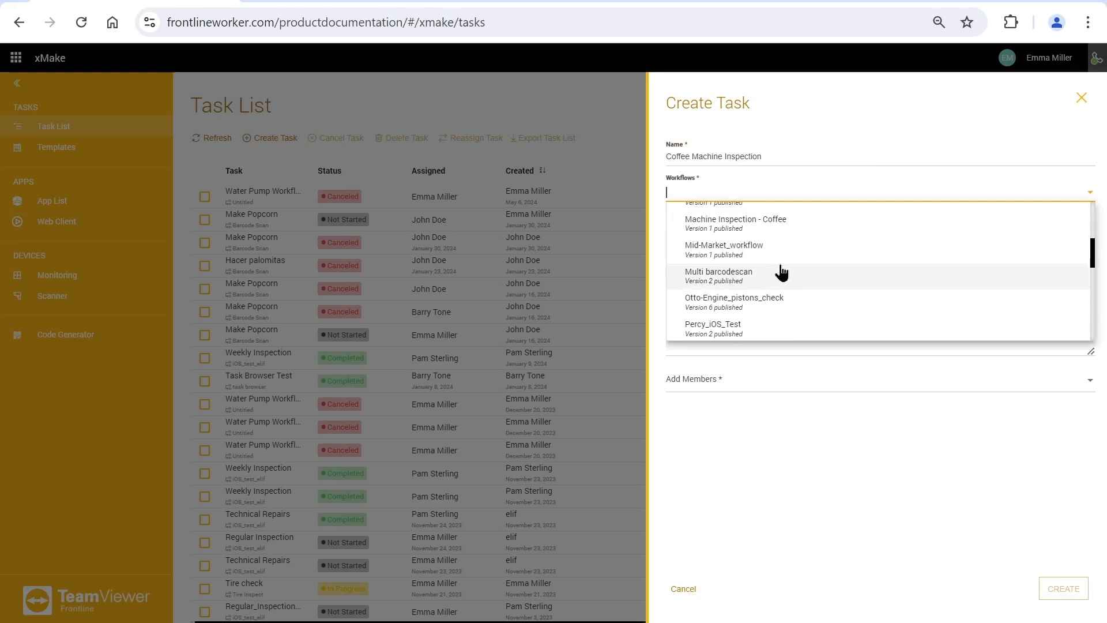
pyautogui.click(735, 219)
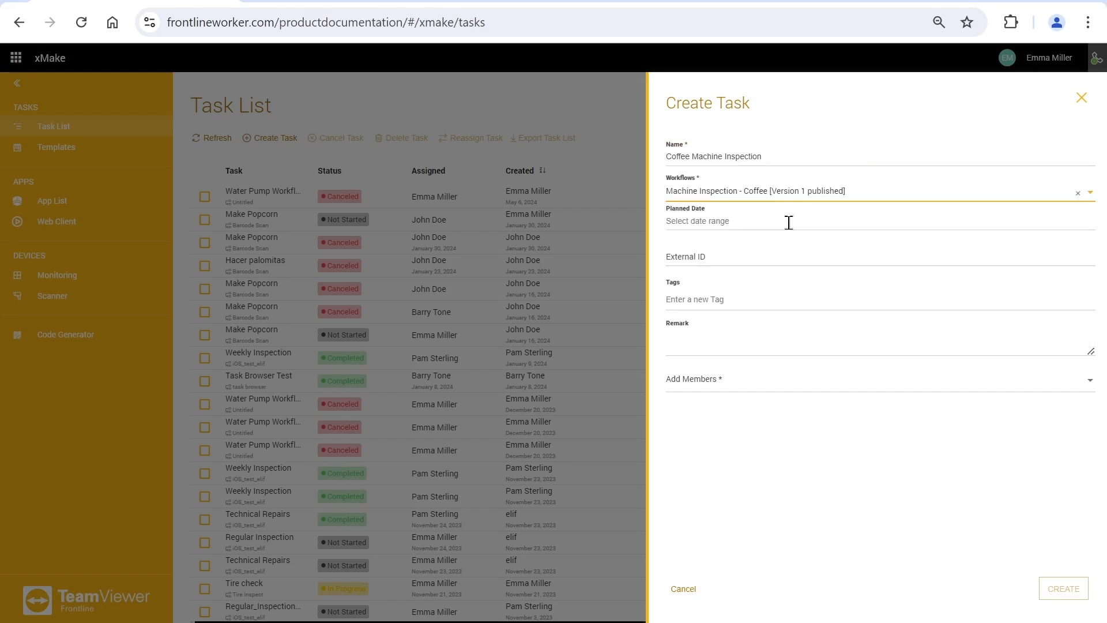
# Step: Set the planned date to 2024-08-13 and tag the task 'coffee'
pyautogui.click(734, 222)
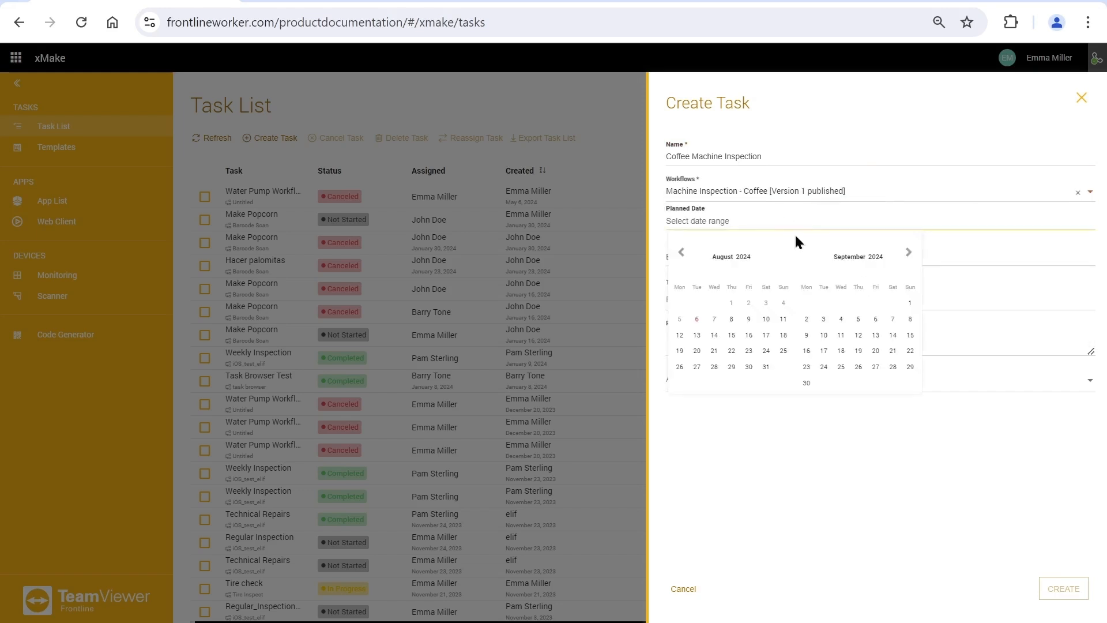
pyautogui.click(695, 335)
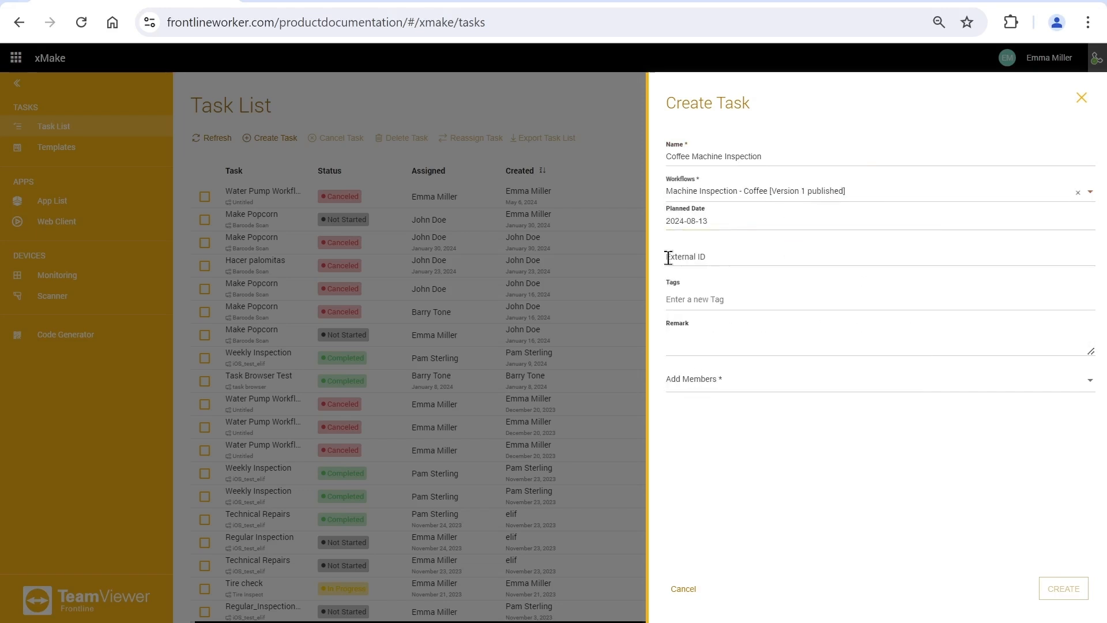
pyautogui.write('co')
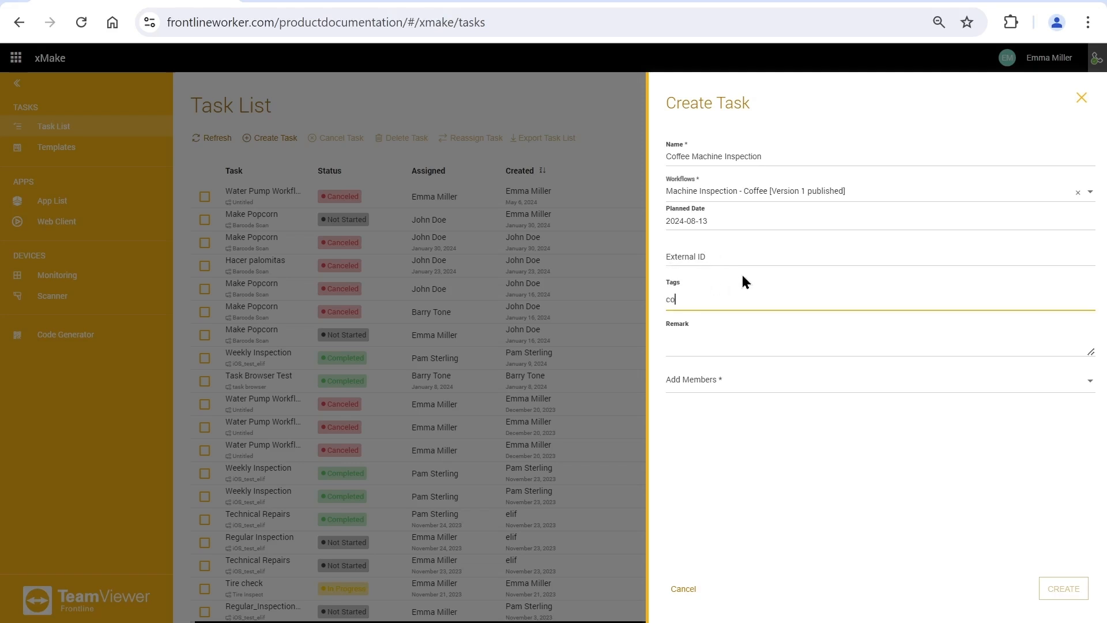
pyautogui.write('ffee')
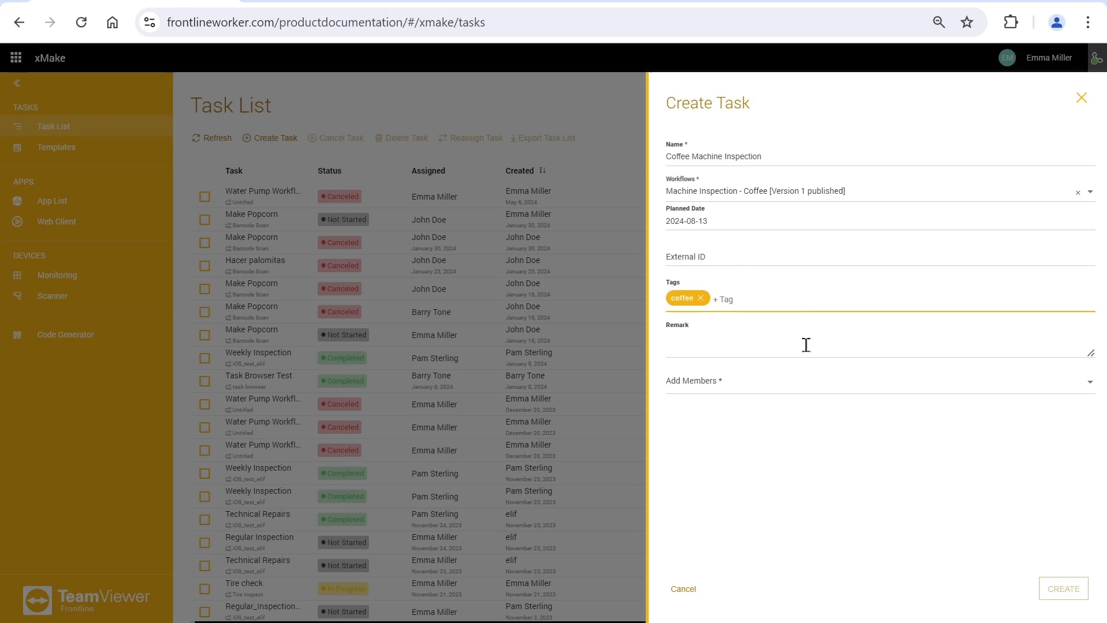
# Step: Add a remark about regular inspection for the coffee machine, assign Barry Tone, and create the task
pyautogui.click(805, 343)
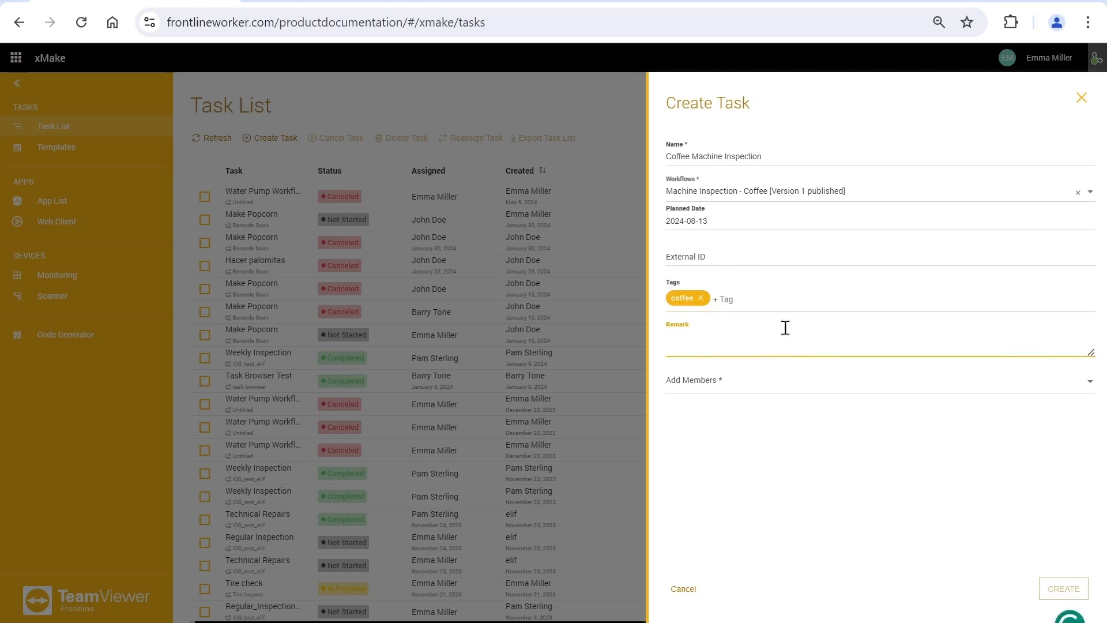
pyautogui.write('regular check')
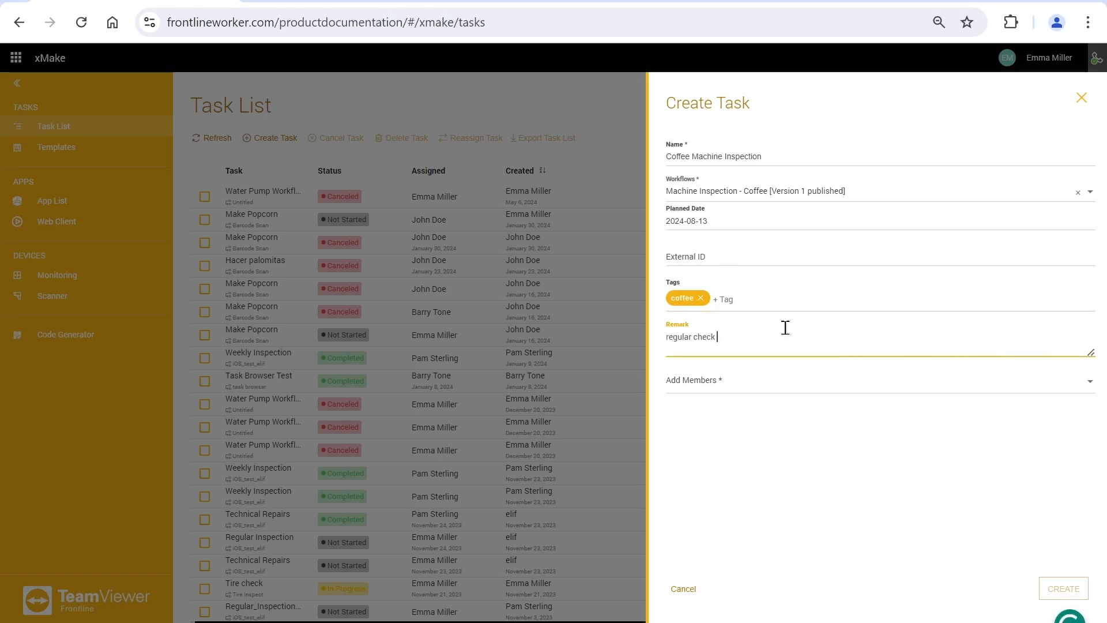
pyautogui.write('for the coffee')
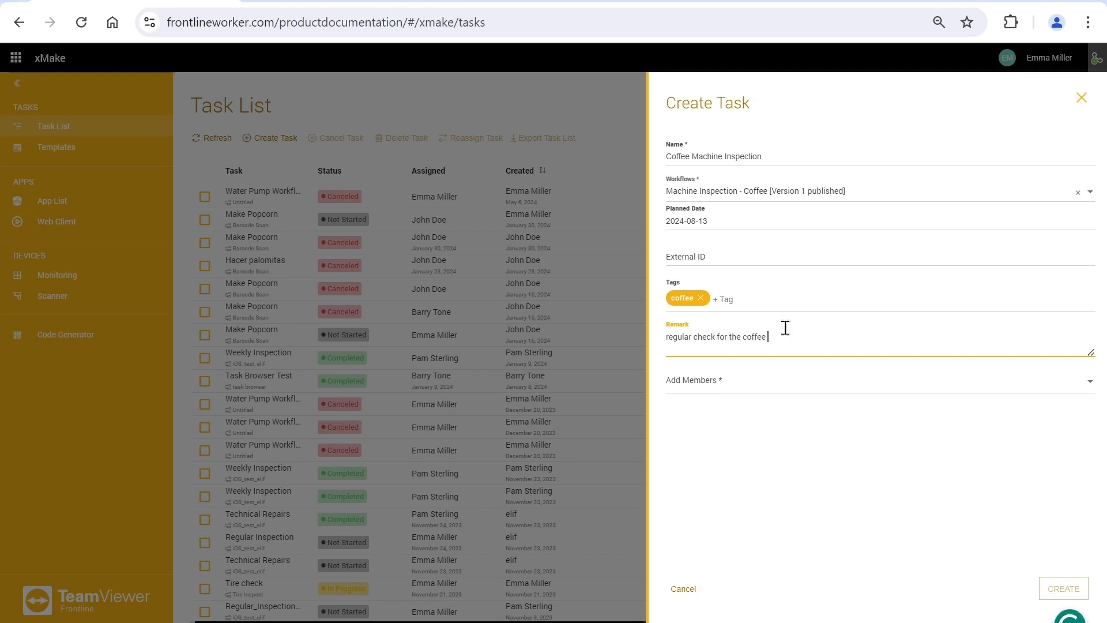
pyautogui.click(875, 379)
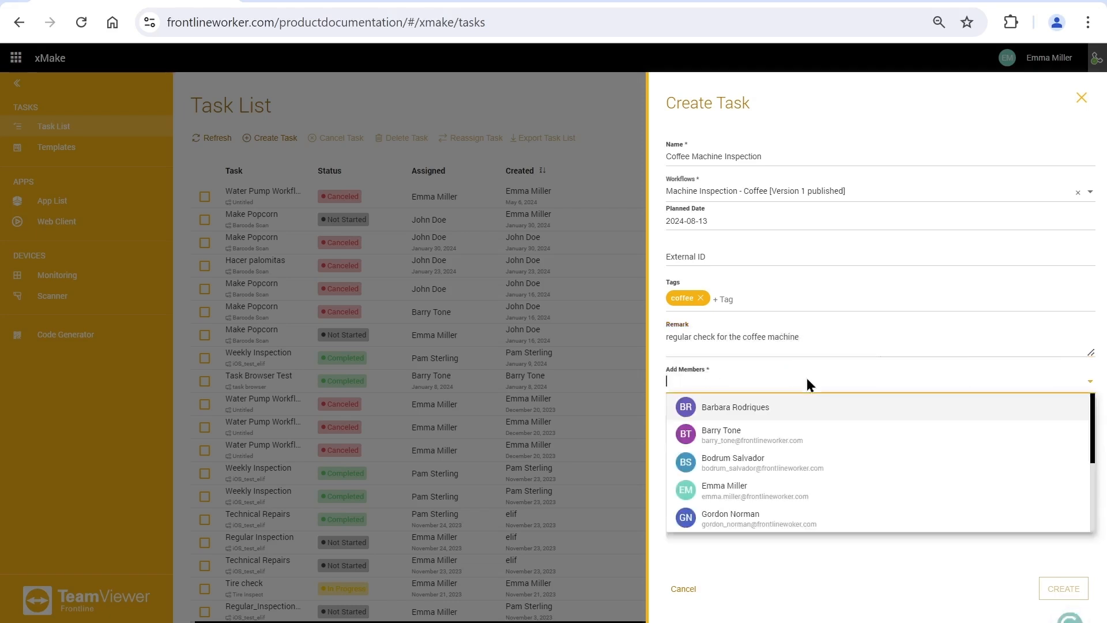
pyautogui.click(721, 435)
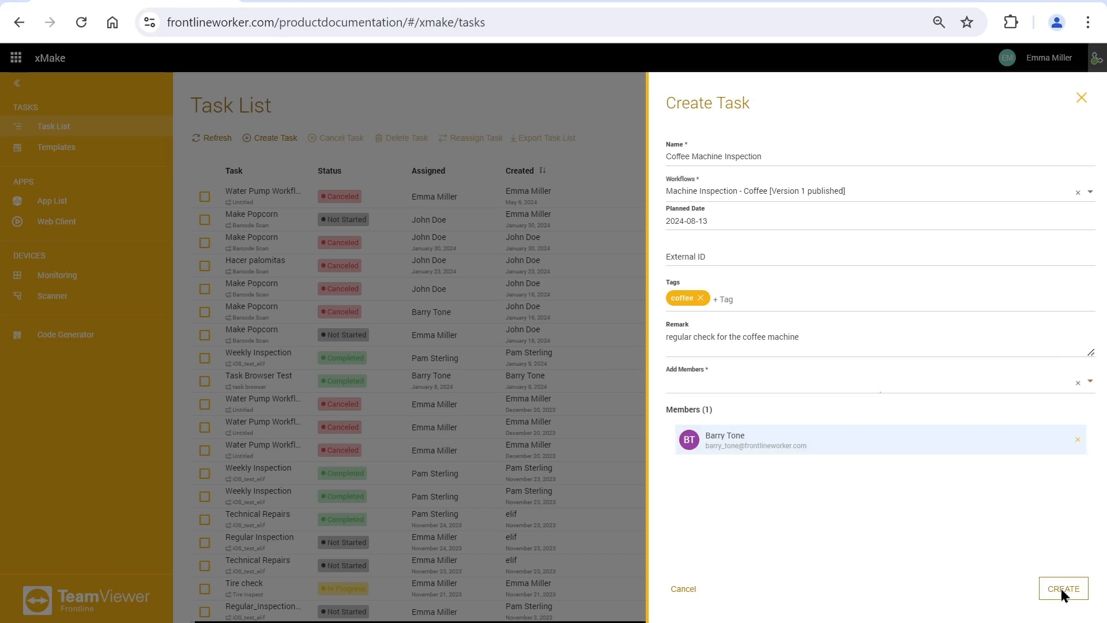
pyautogui.click(1062, 588)
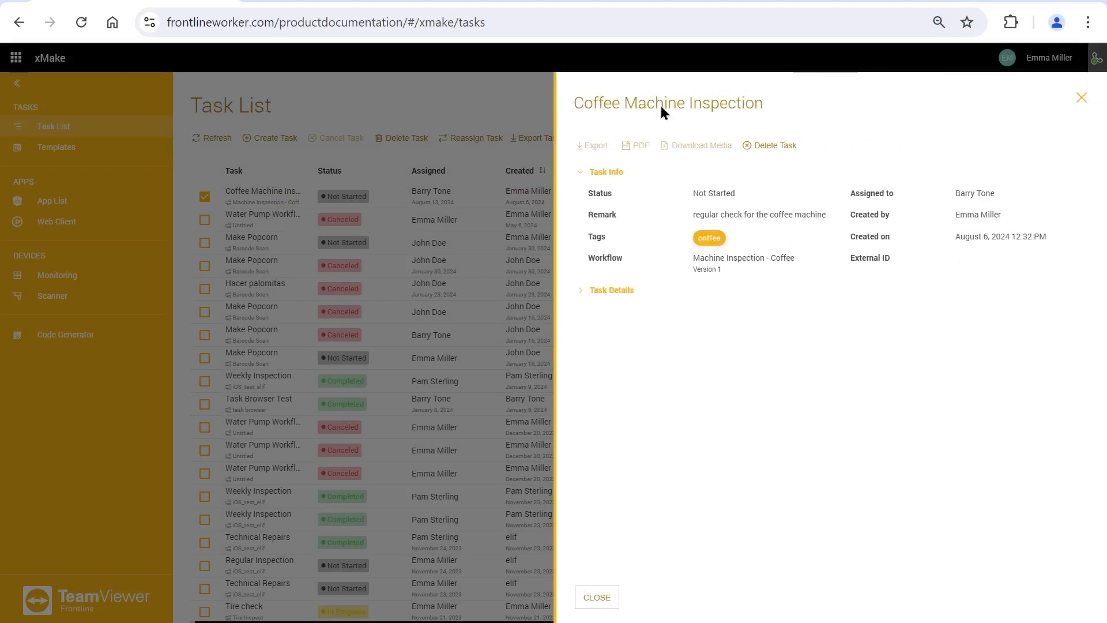
pyautogui.moveTo(804, 313)
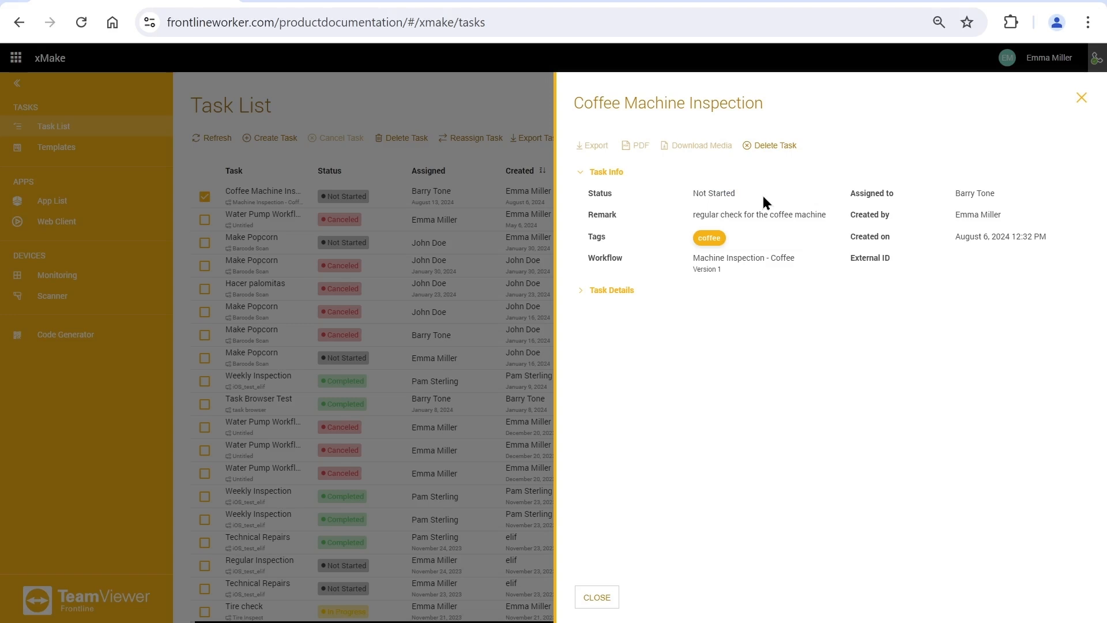
# Step: Expand the Coffee Machine Inspection task's empty step details, then return to the task list
pyautogui.click(610, 290)
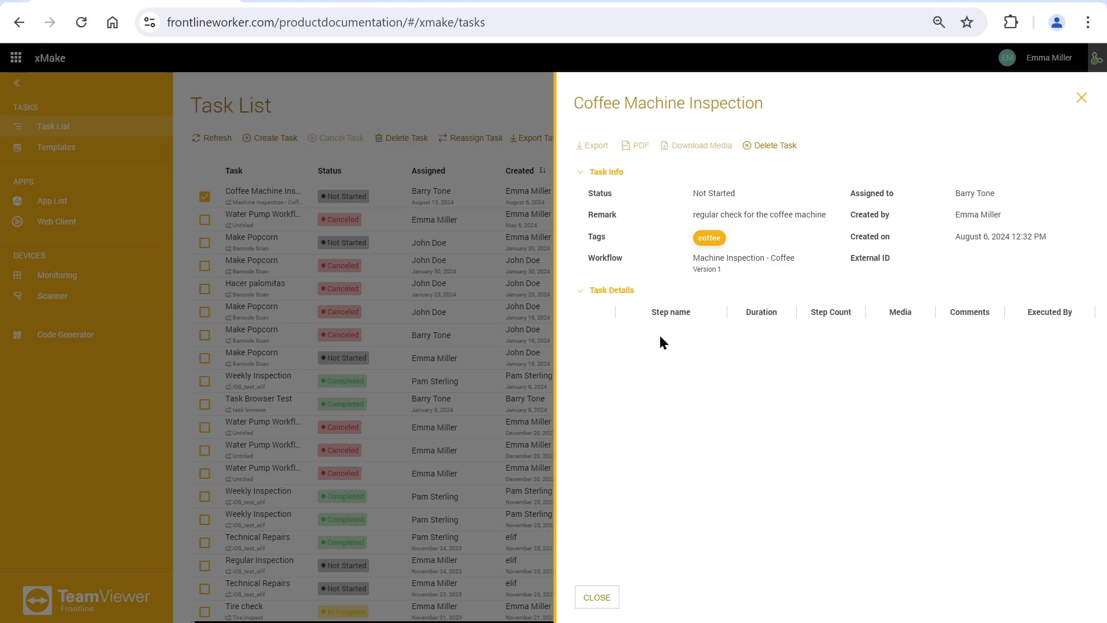
pyautogui.moveTo(721, 323)
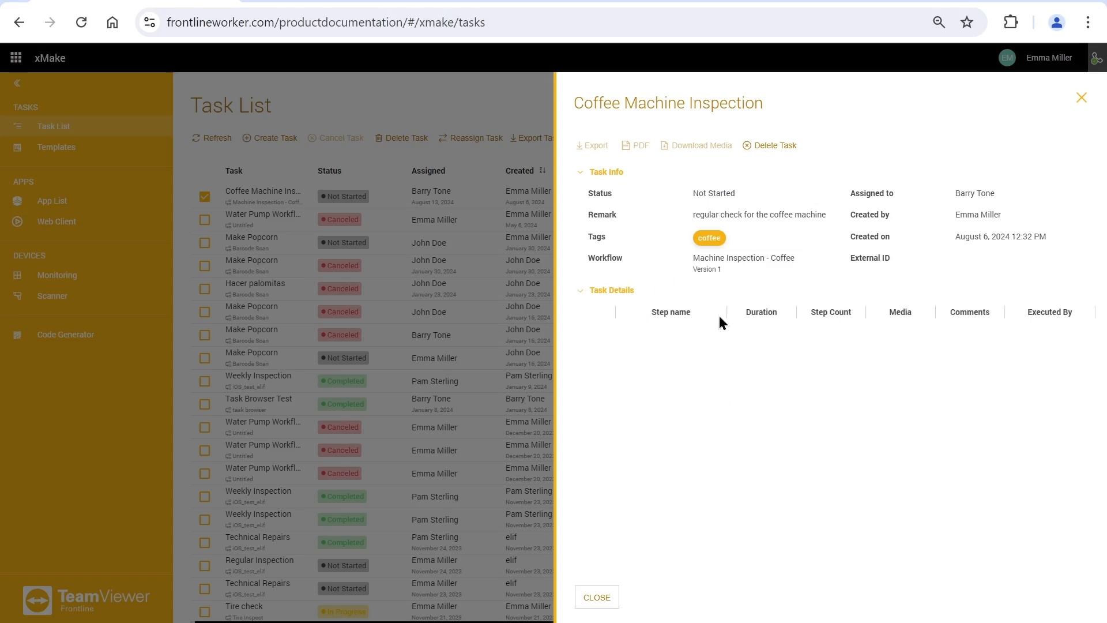
pyautogui.click(610, 290)
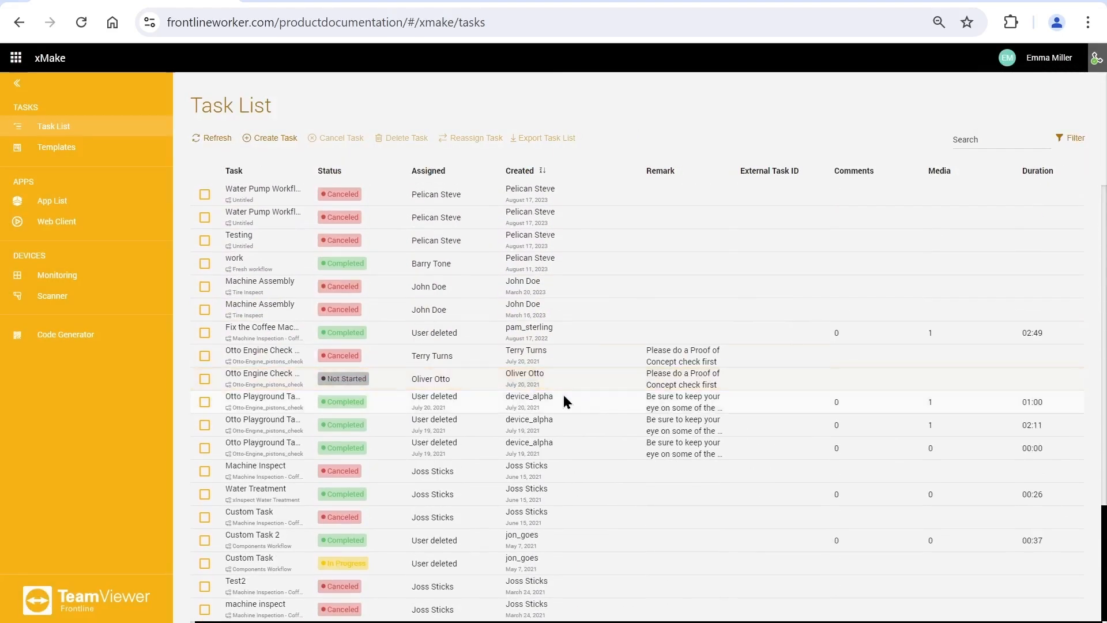
# Step: View the Water Treatment task's five executed steps by Joss Sticks, then return to the task list
pyautogui.click(254, 487)
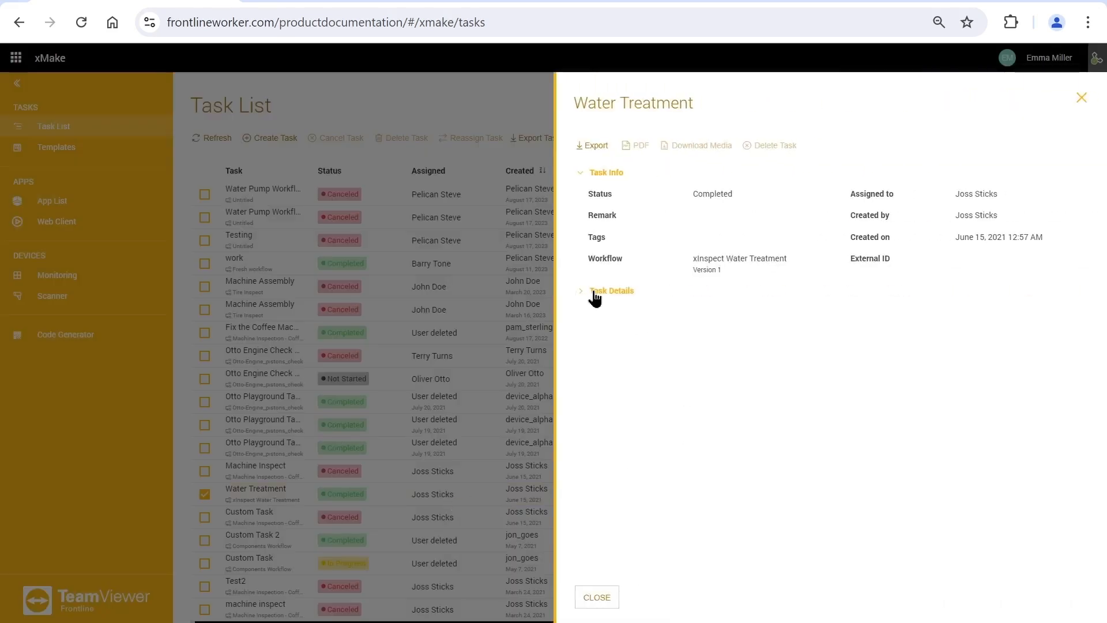
pyautogui.click(611, 290)
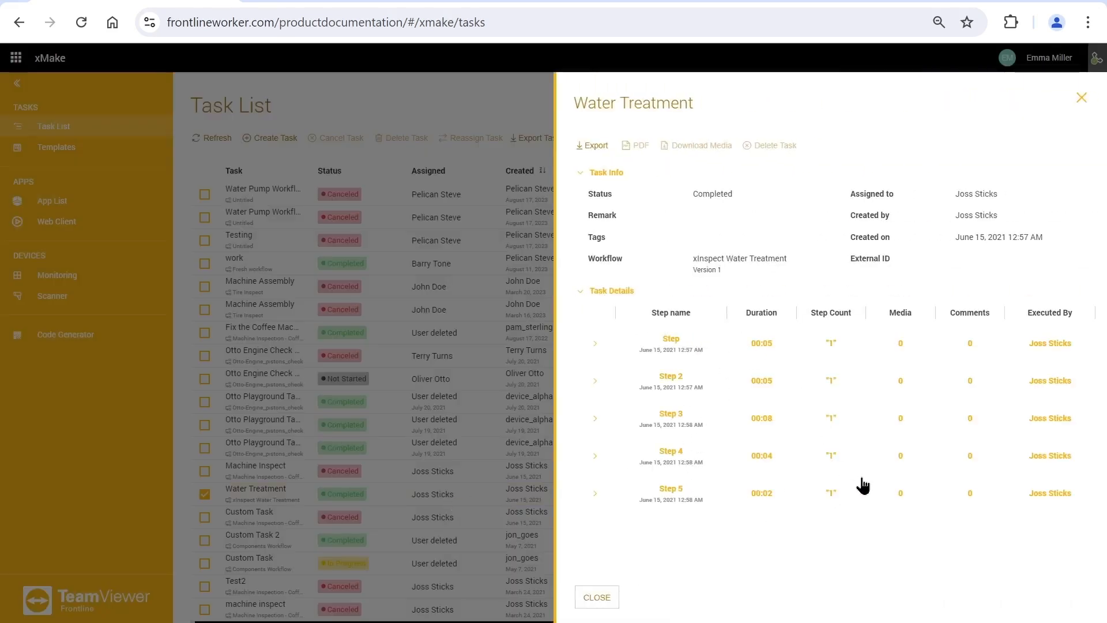
pyautogui.moveTo(760, 431)
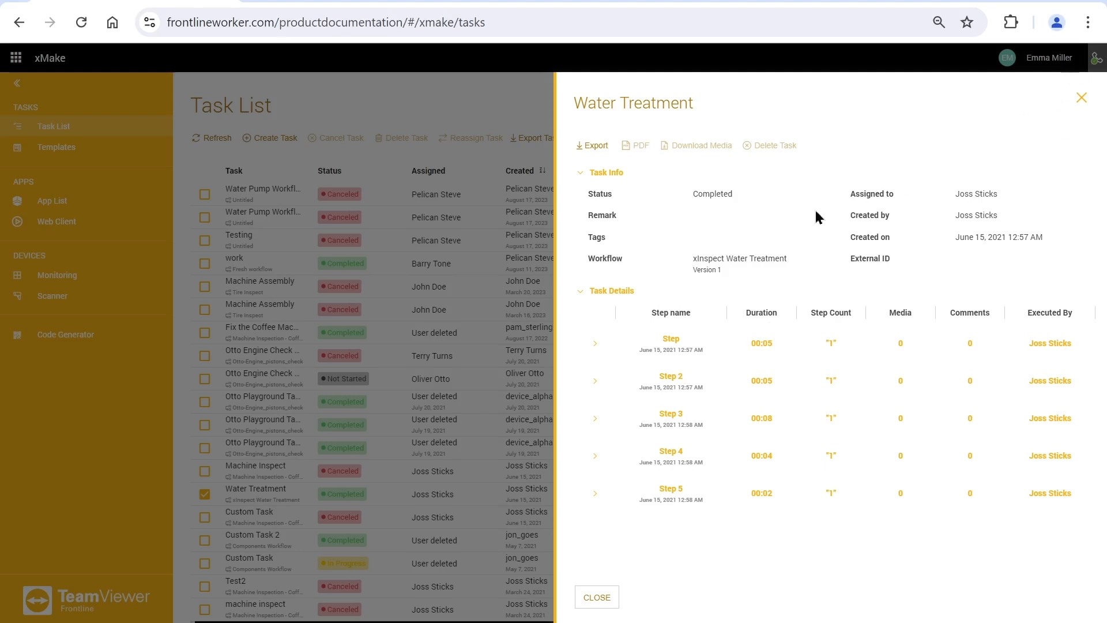
pyautogui.click(611, 291)
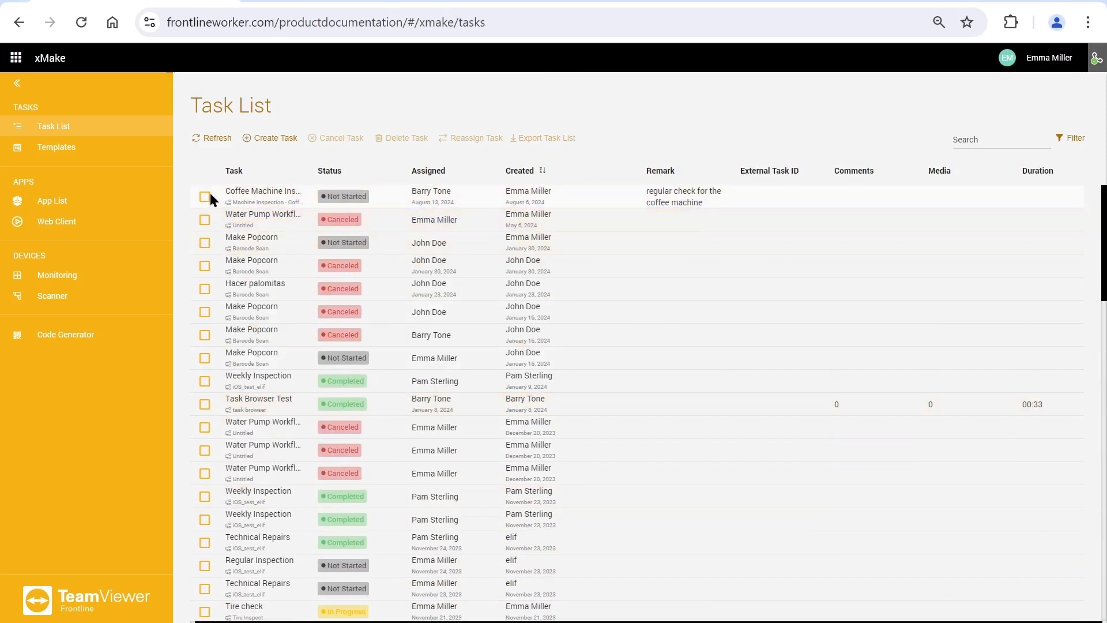
pyautogui.click(206, 197)
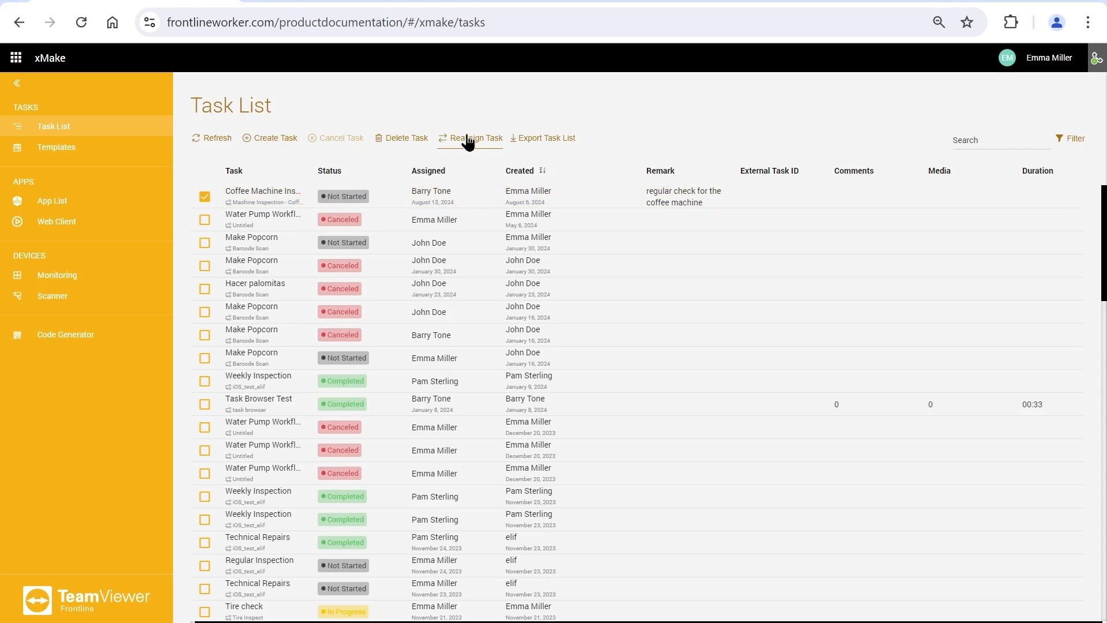
pyautogui.click(470, 137)
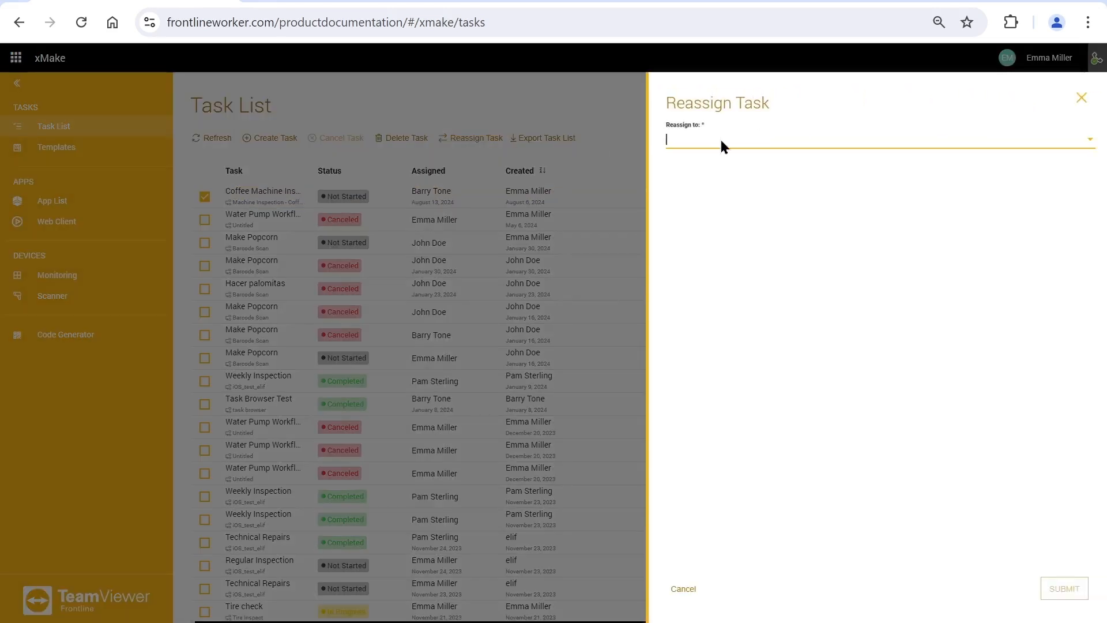
pyautogui.click(878, 138)
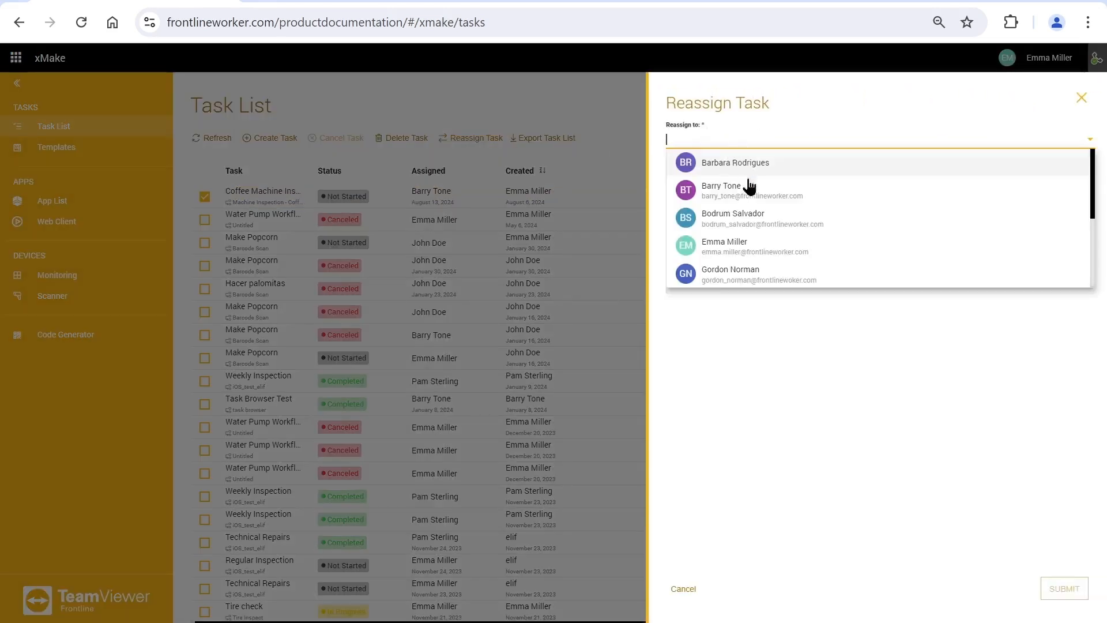
pyautogui.click(732, 218)
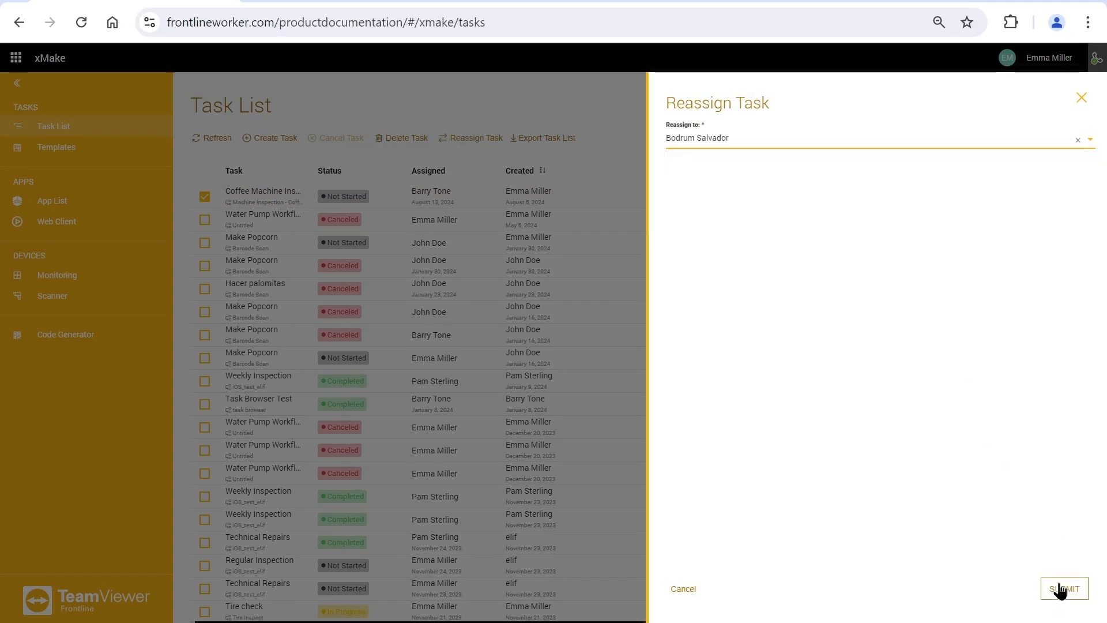
pyautogui.click(1063, 588)
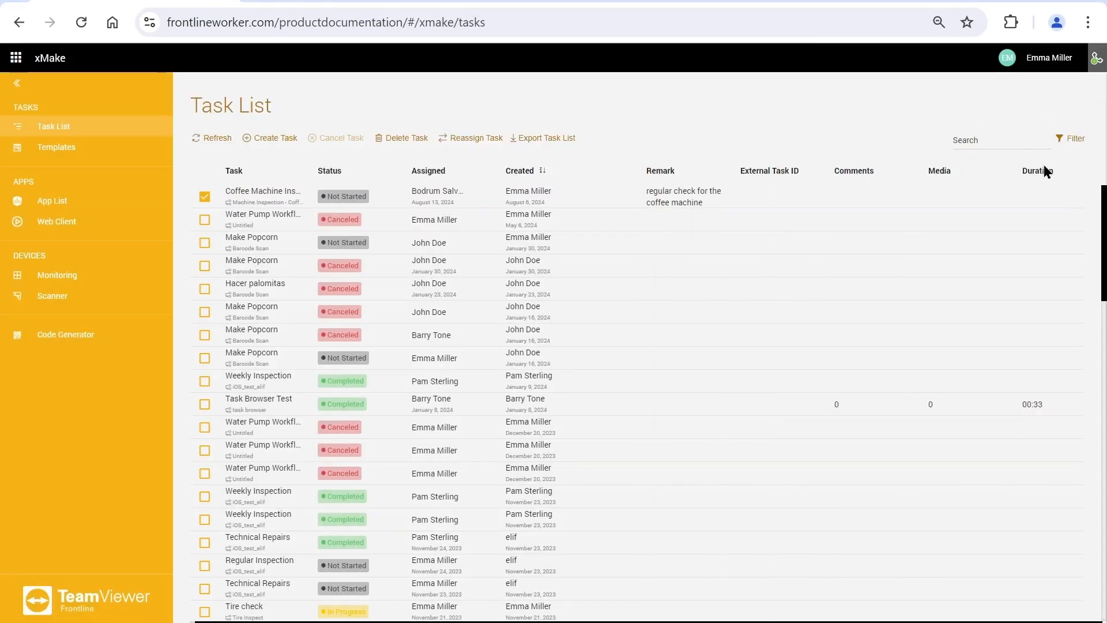
pyautogui.click(1073, 138)
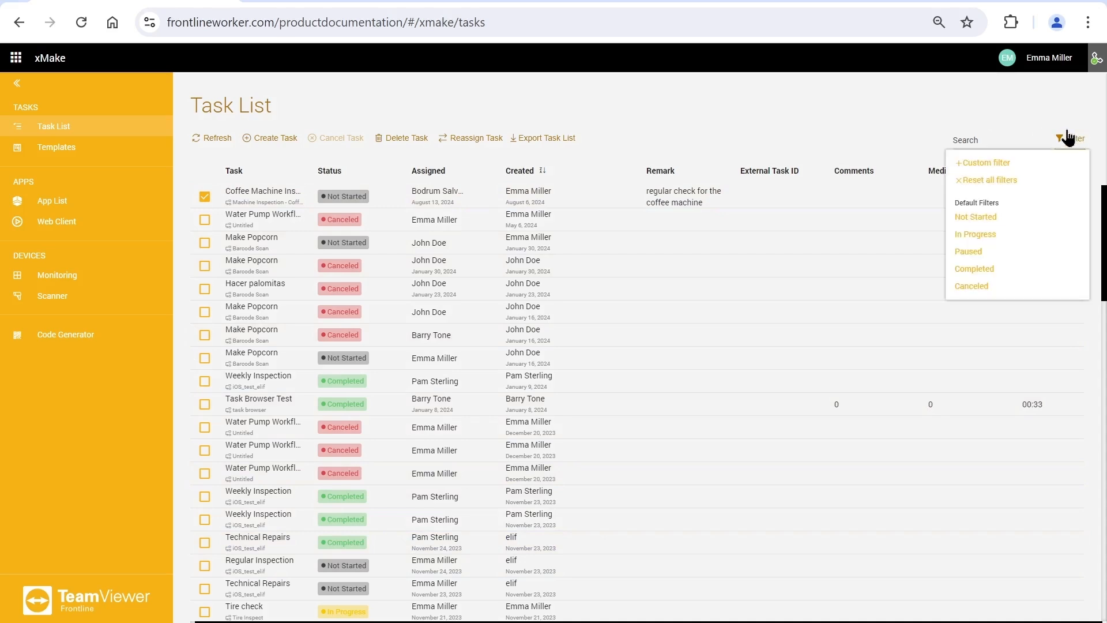